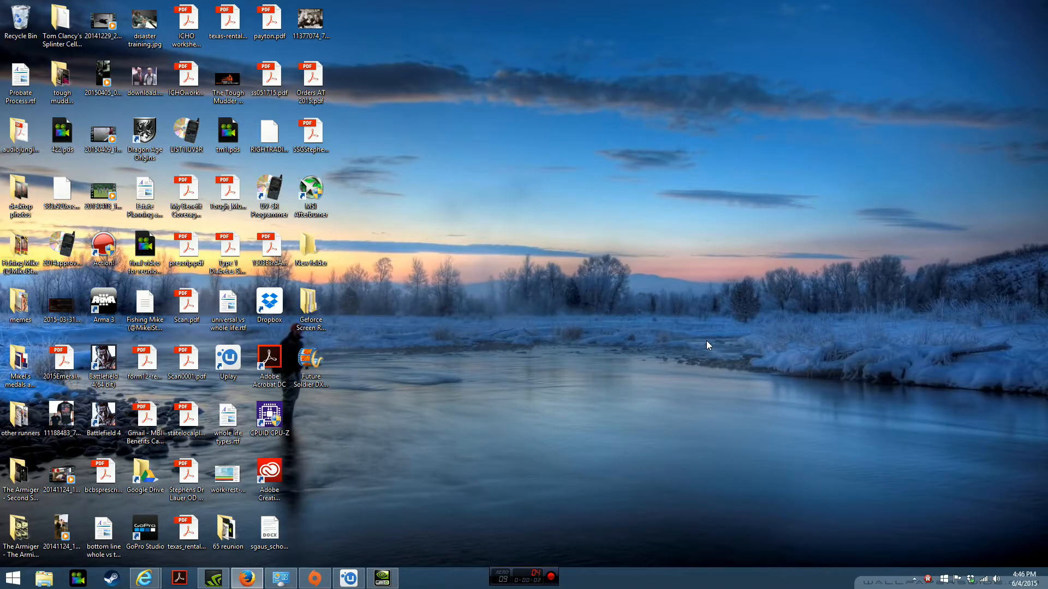
mouse_move(416, 534)
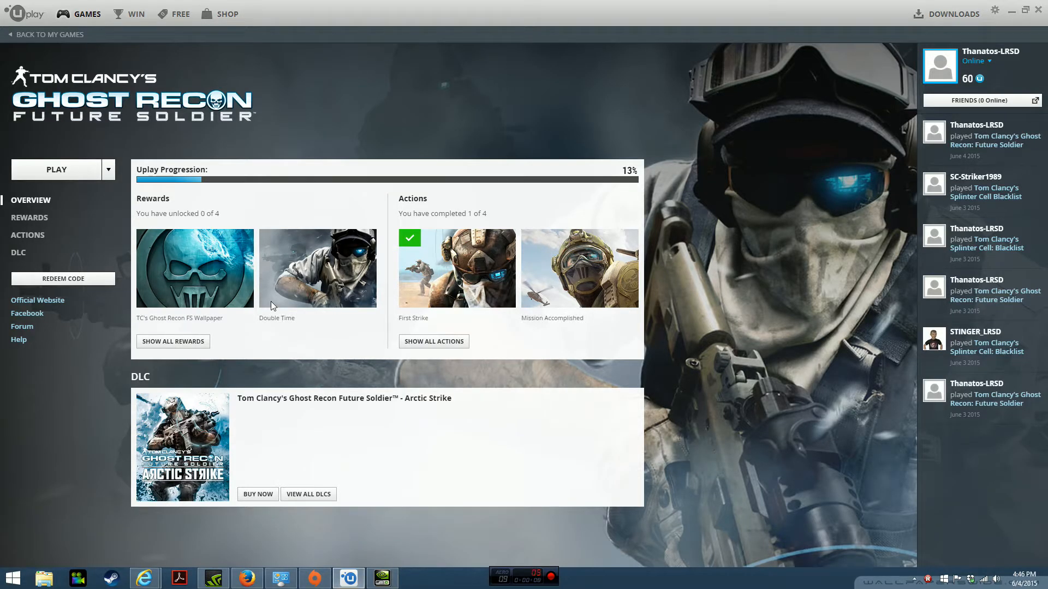
mouse_move(482, 31)
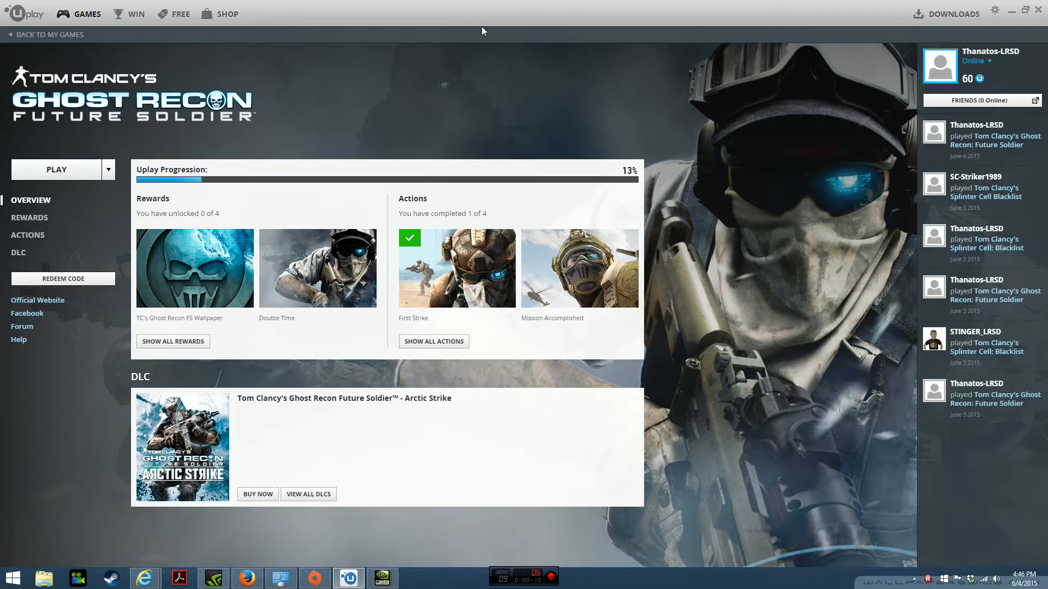
mouse_move(355, 98)
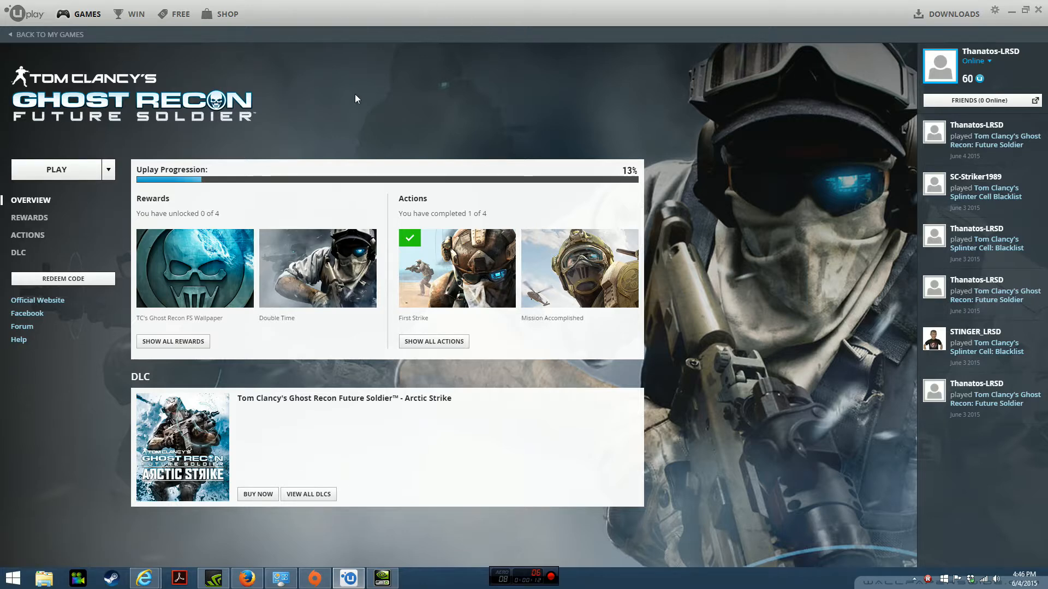
mouse_move(85, 173)
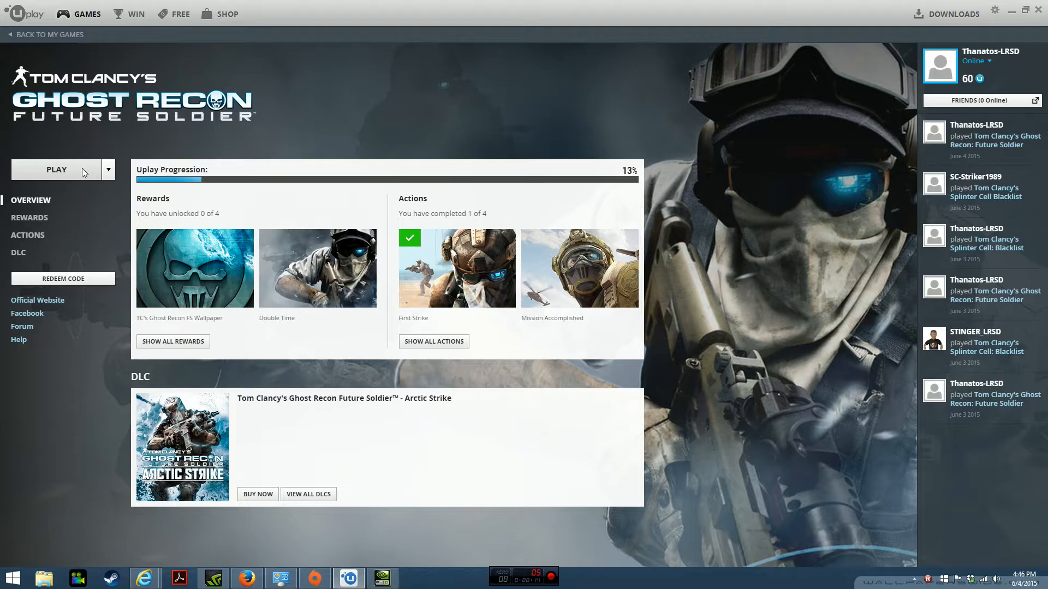
Launch Ghost Recon Future Soldier from Uplay with PLAY.
click(57, 169)
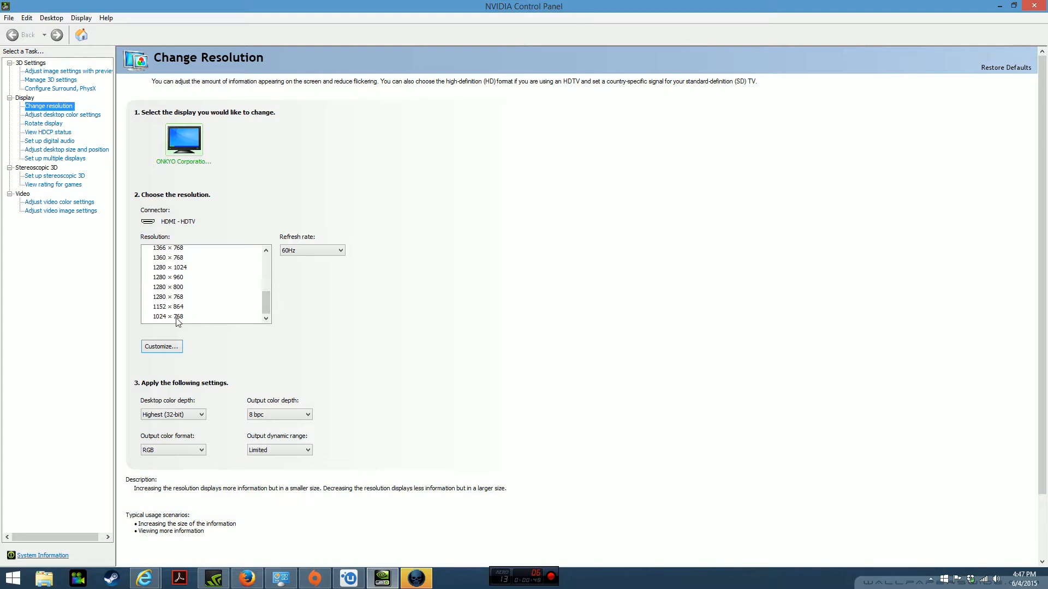
mouse_move(262, 308)
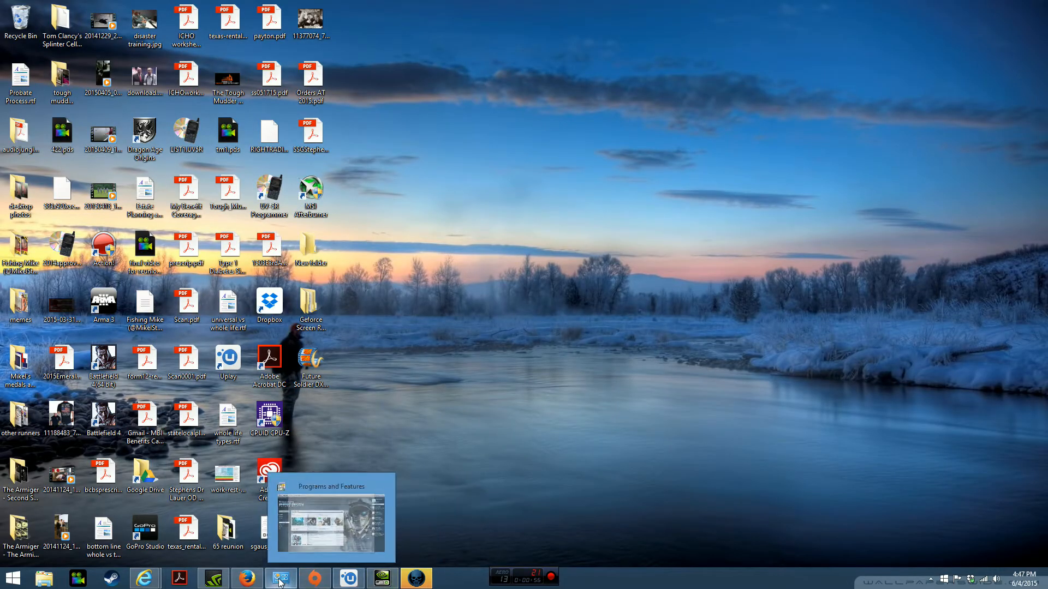
mouse_move(349, 582)
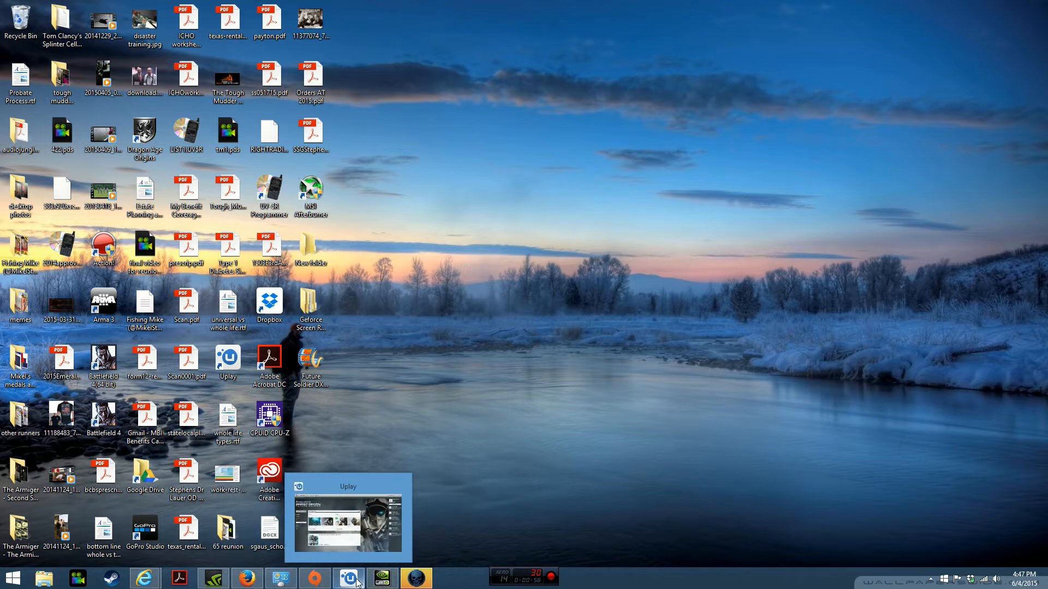
mouse_move(415, 578)
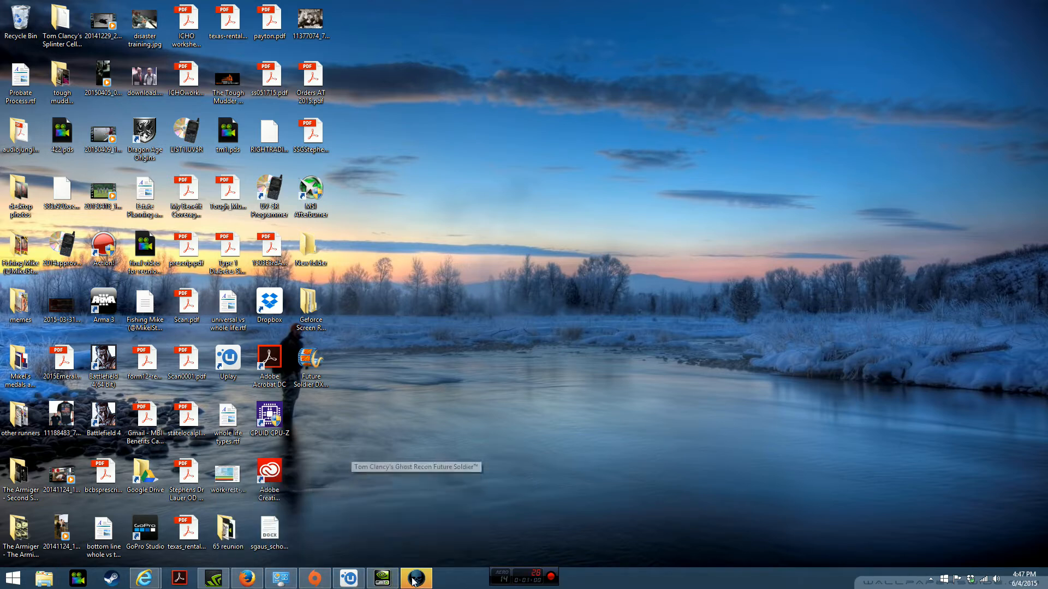
Switch to the running Ghost Recon game from the taskbar to reach its title screen.
click(415, 579)
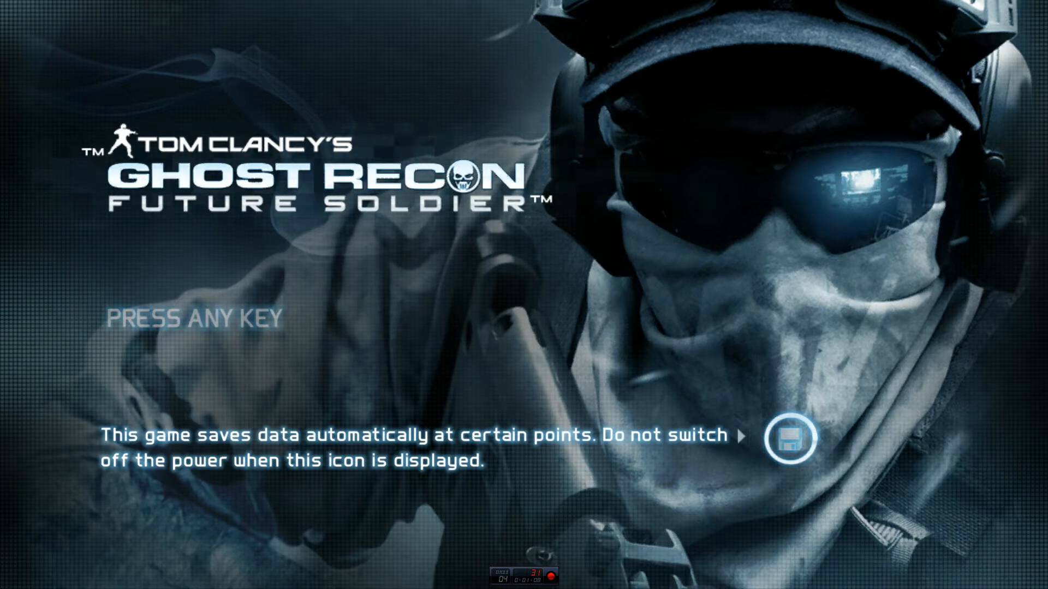
Get past the title screen and enter the game's Options menu.
key(enter)
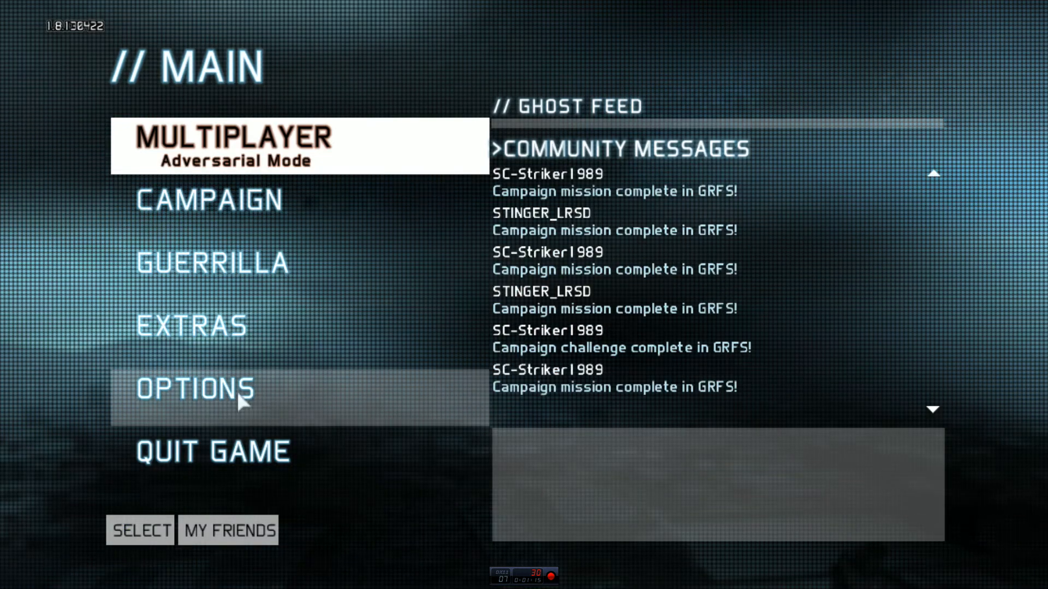
click(195, 389)
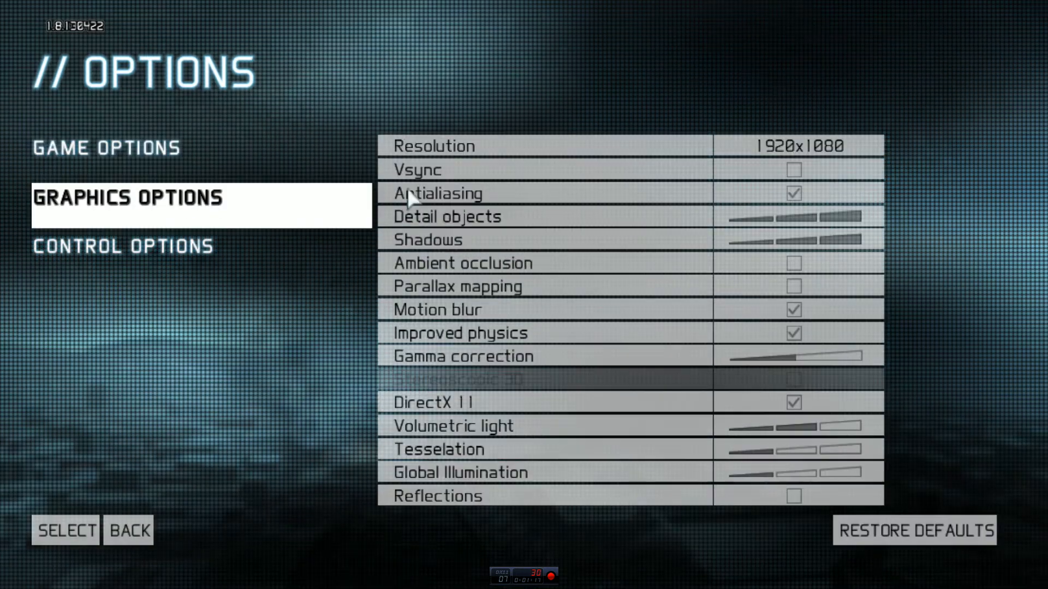
mouse_move(802, 153)
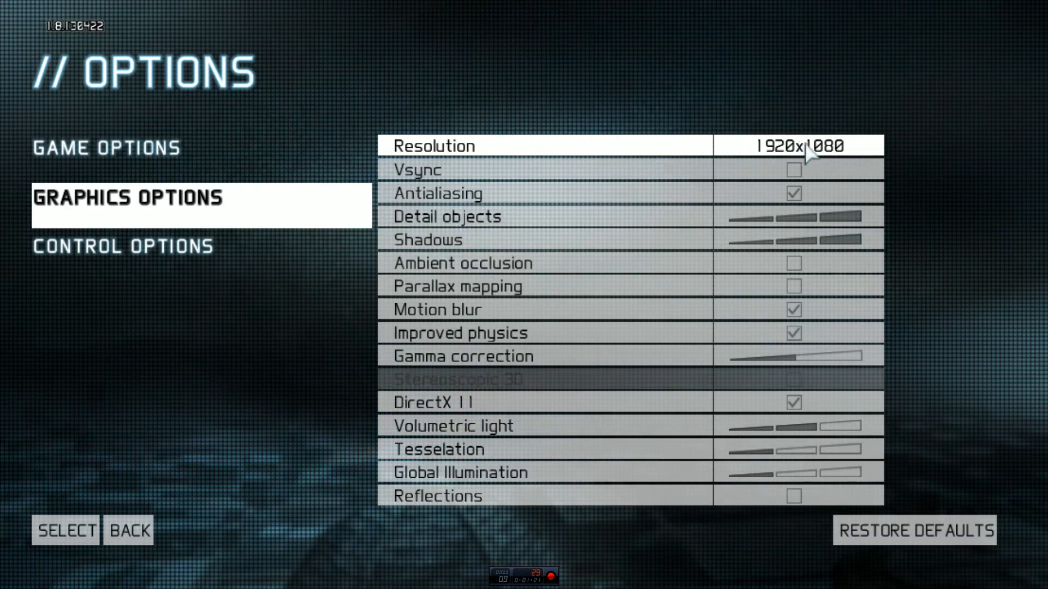
mouse_move(740, 155)
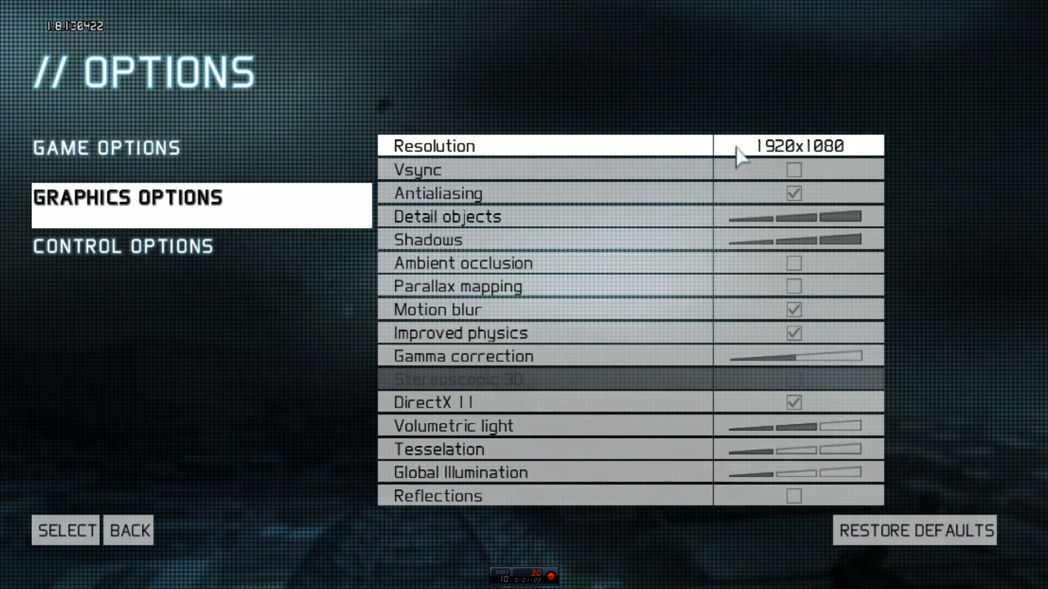
mouse_move(688, 159)
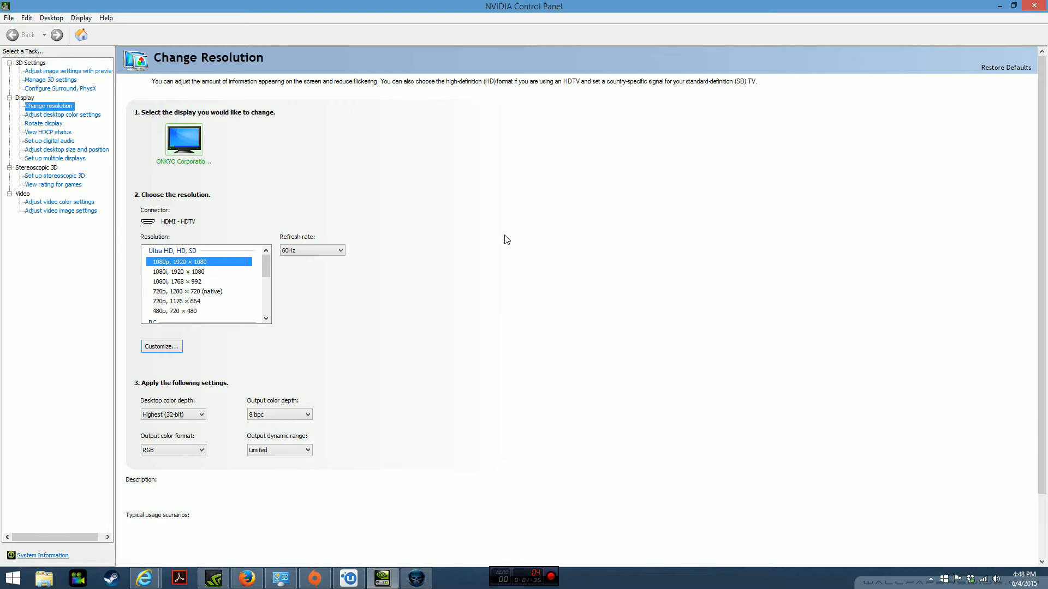
mouse_move(625, 236)
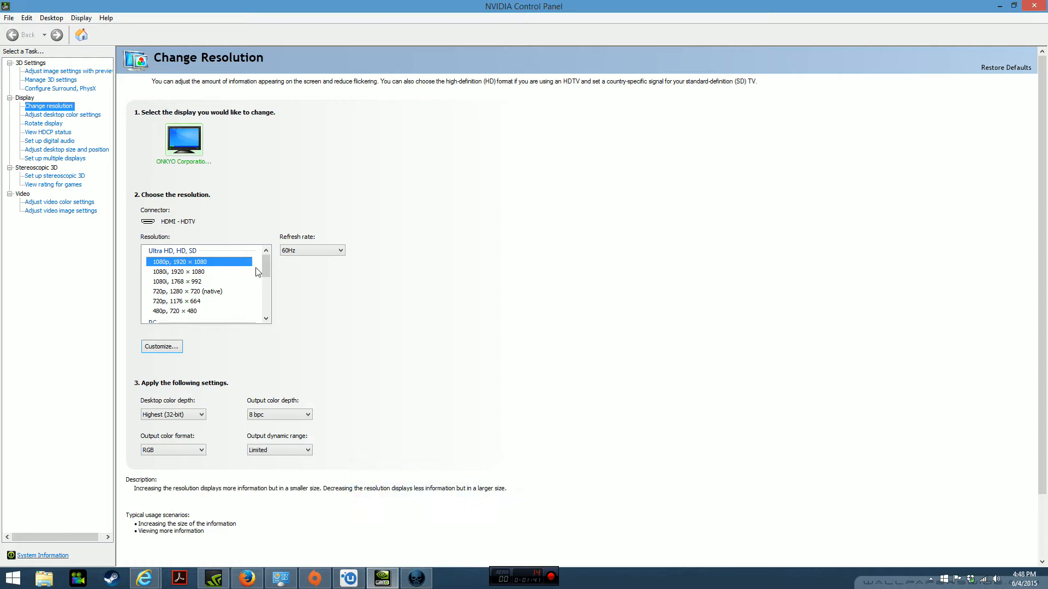
mouse_move(34, 118)
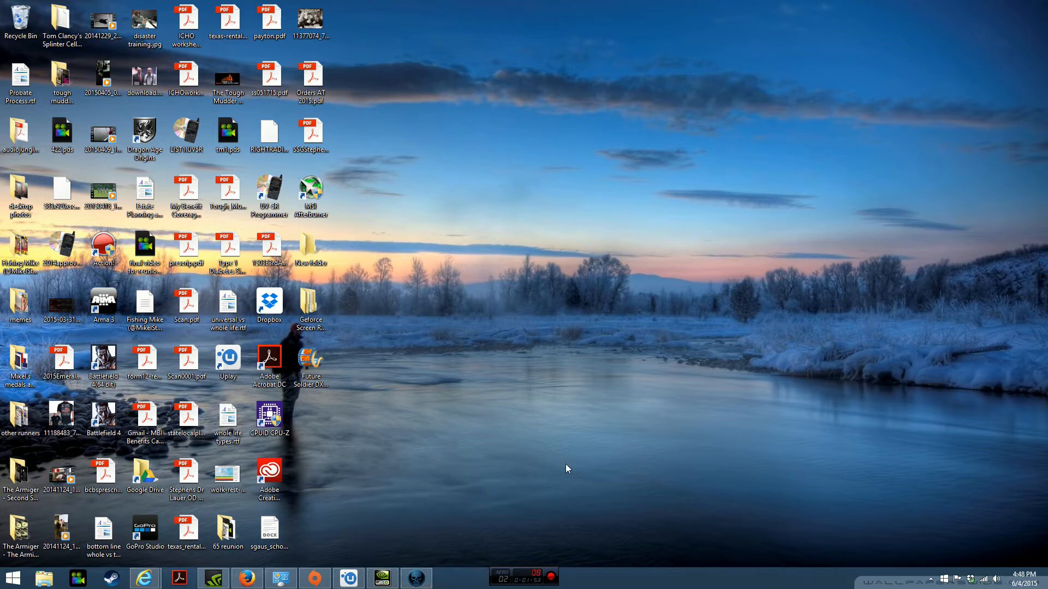
mouse_move(452, 475)
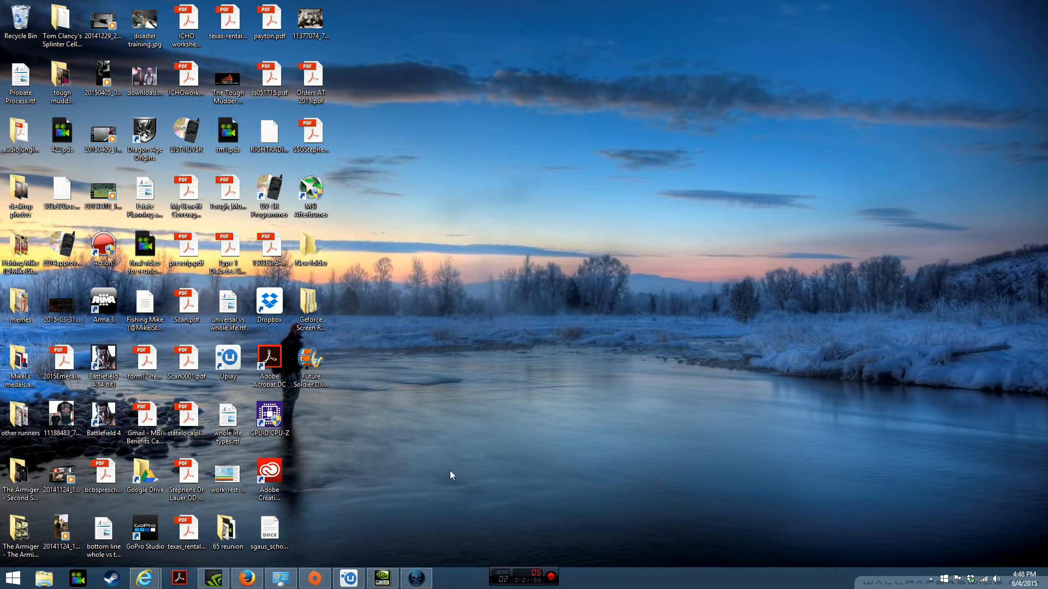
mouse_move(214, 577)
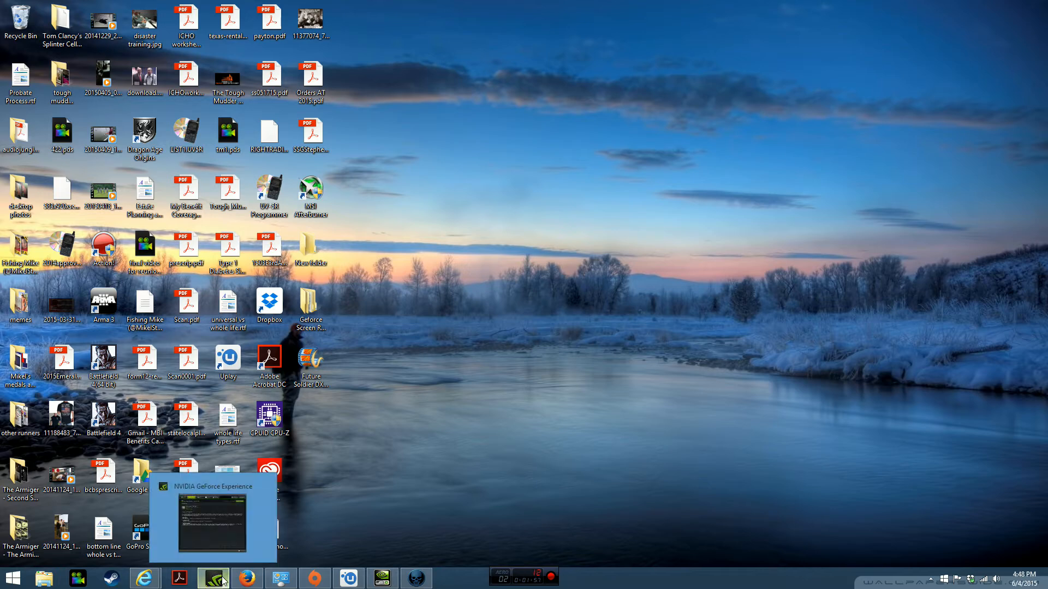
Check GeForce Experience's Drivers page shows the driver up to date, then minimise it.
click(213, 577)
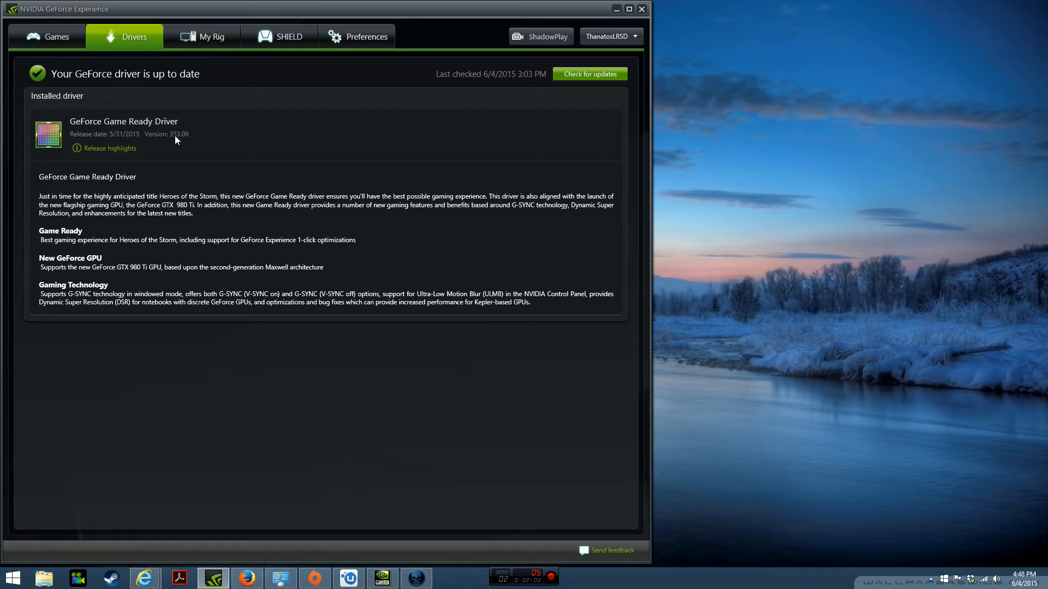
mouse_move(398, 122)
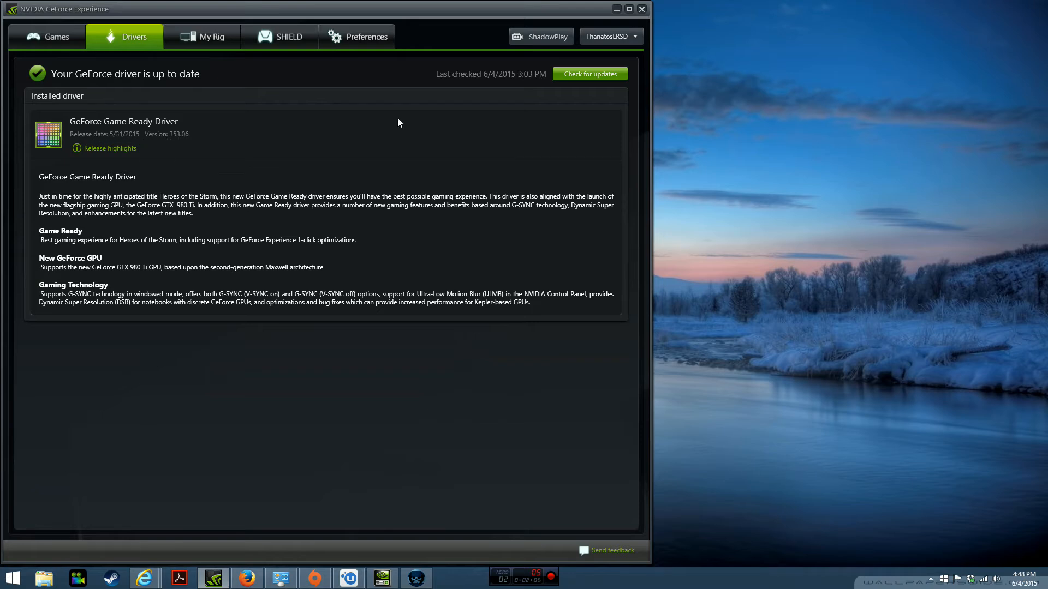
mouse_move(618, 8)
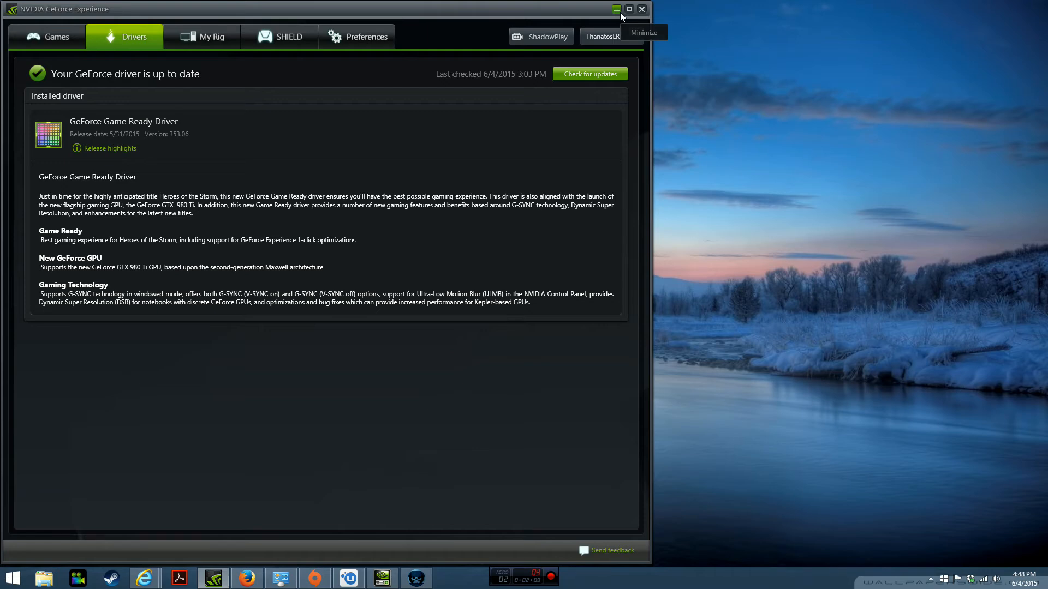
click(618, 8)
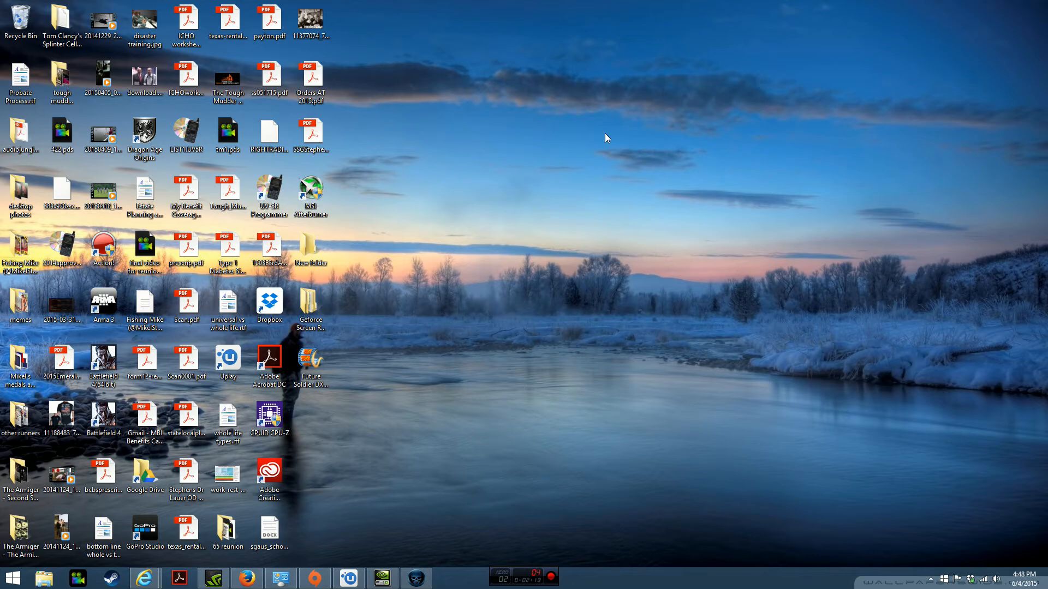
mouse_move(555, 161)
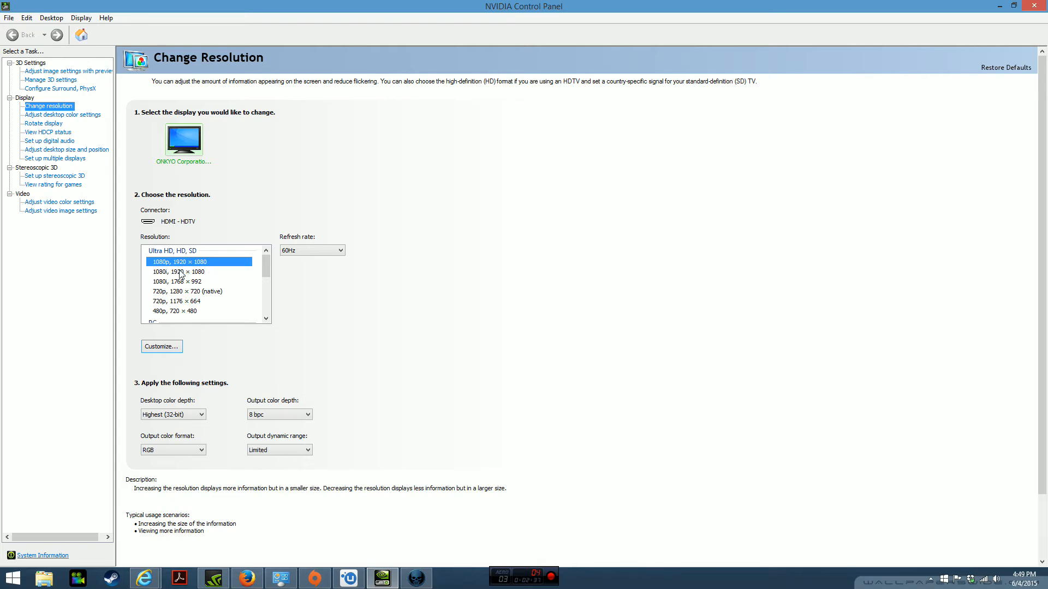
mouse_move(998, 6)
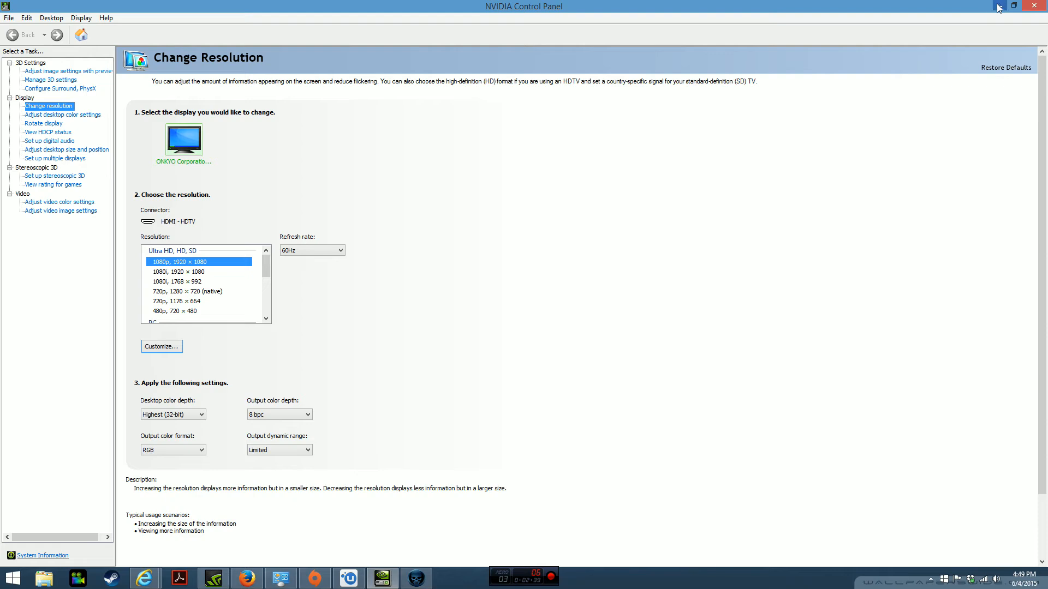
mouse_move(832, 279)
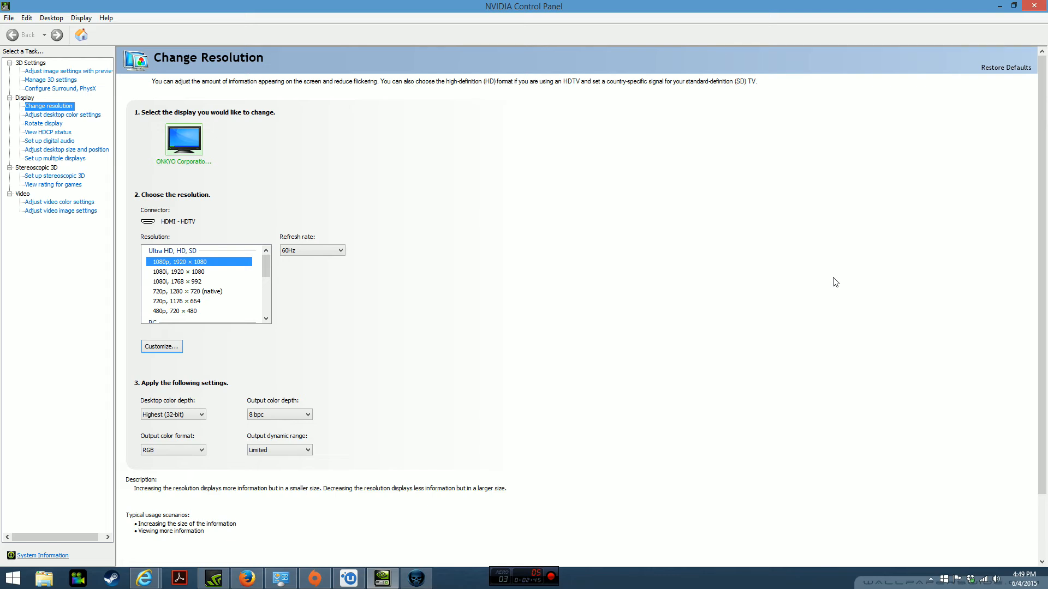
mouse_move(993, 12)
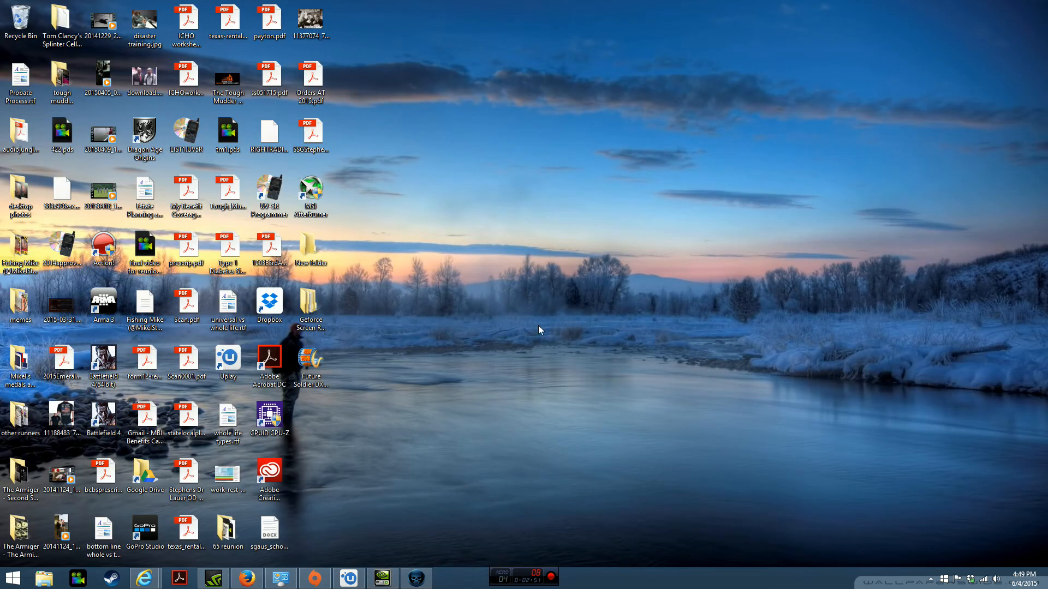
Launch NVIDIA Control Panel from the desktop right-click menu.
right_click(538, 329)
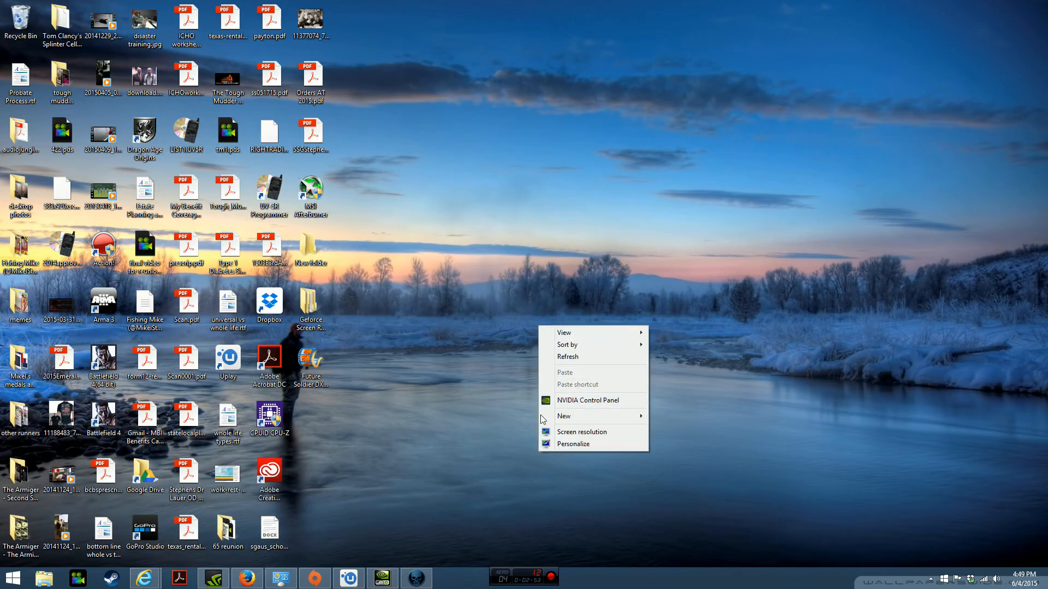
click(587, 400)
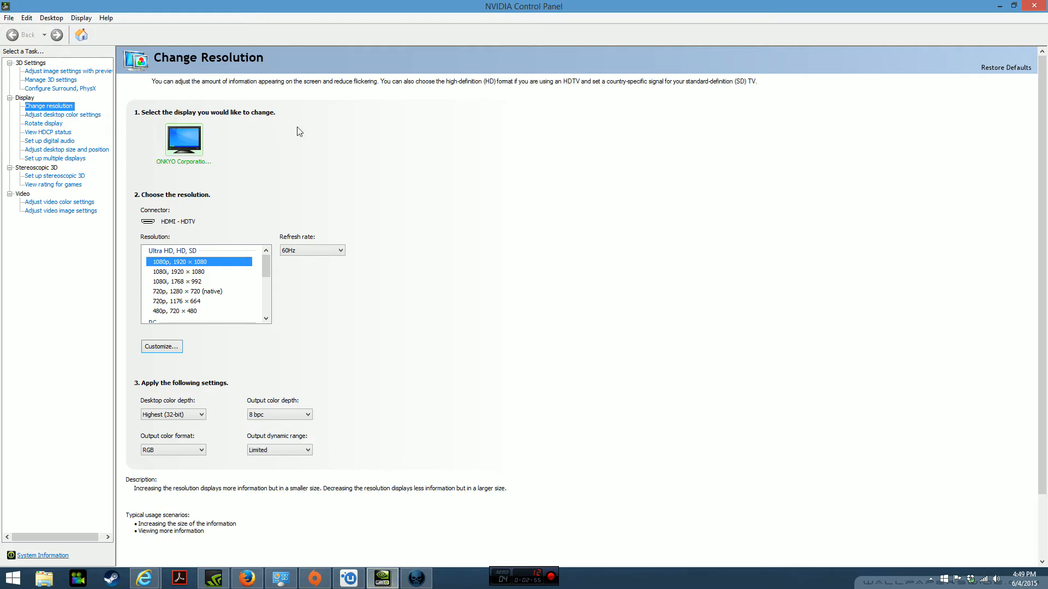
mouse_move(166, 276)
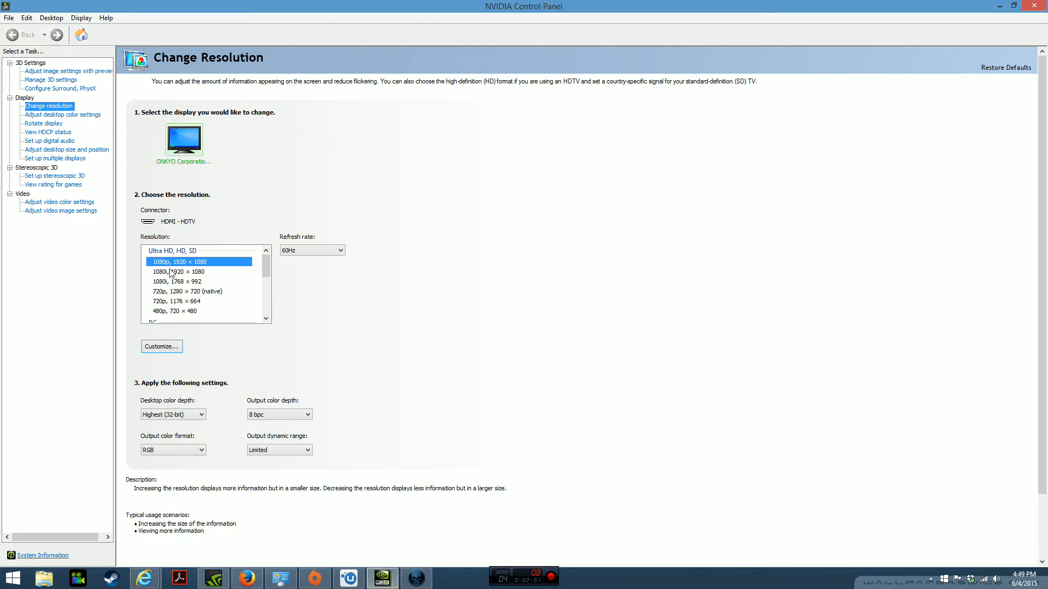
mouse_move(177, 269)
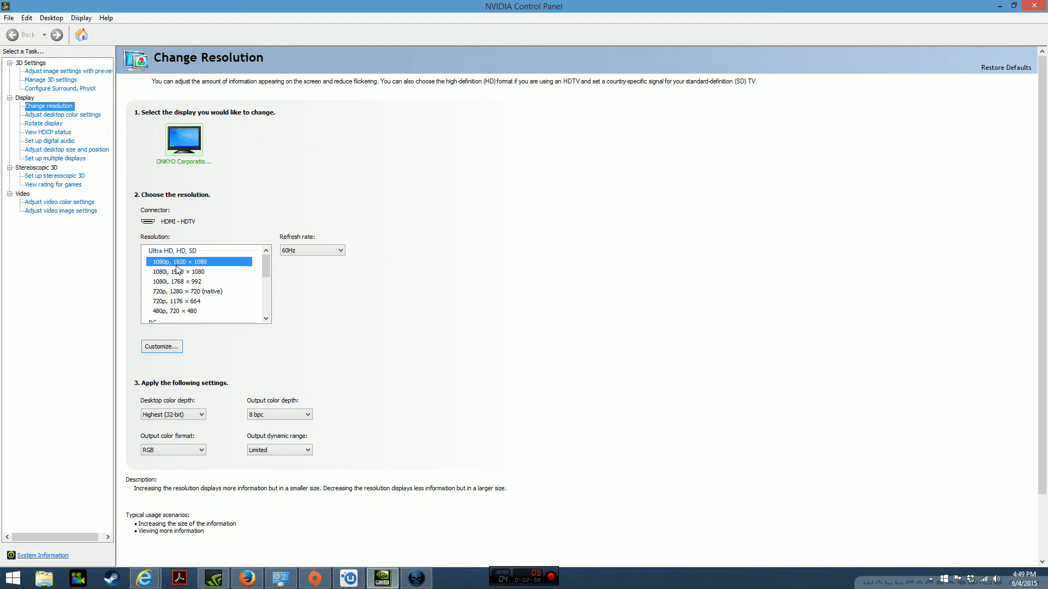